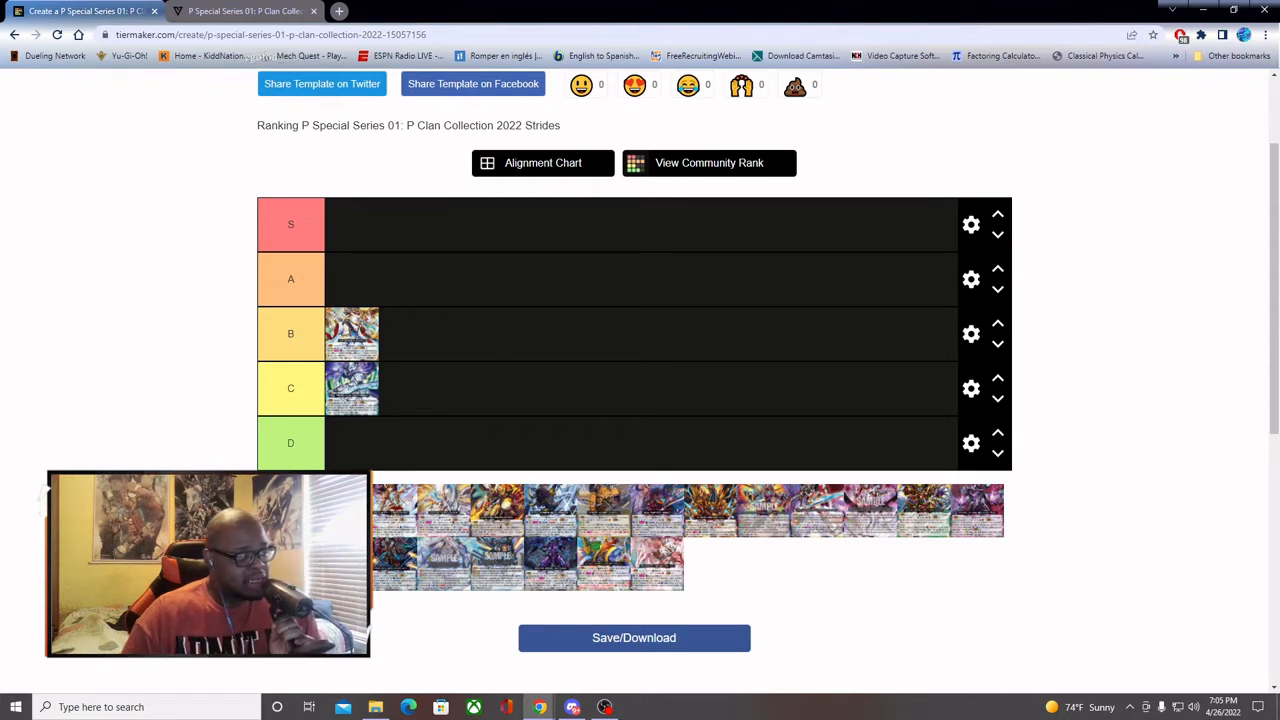
# Step: Rank a stride card from the unranked pool into the A tier row
pyautogui.moveTo(408, 510); pyautogui.dragTo(408, 278)
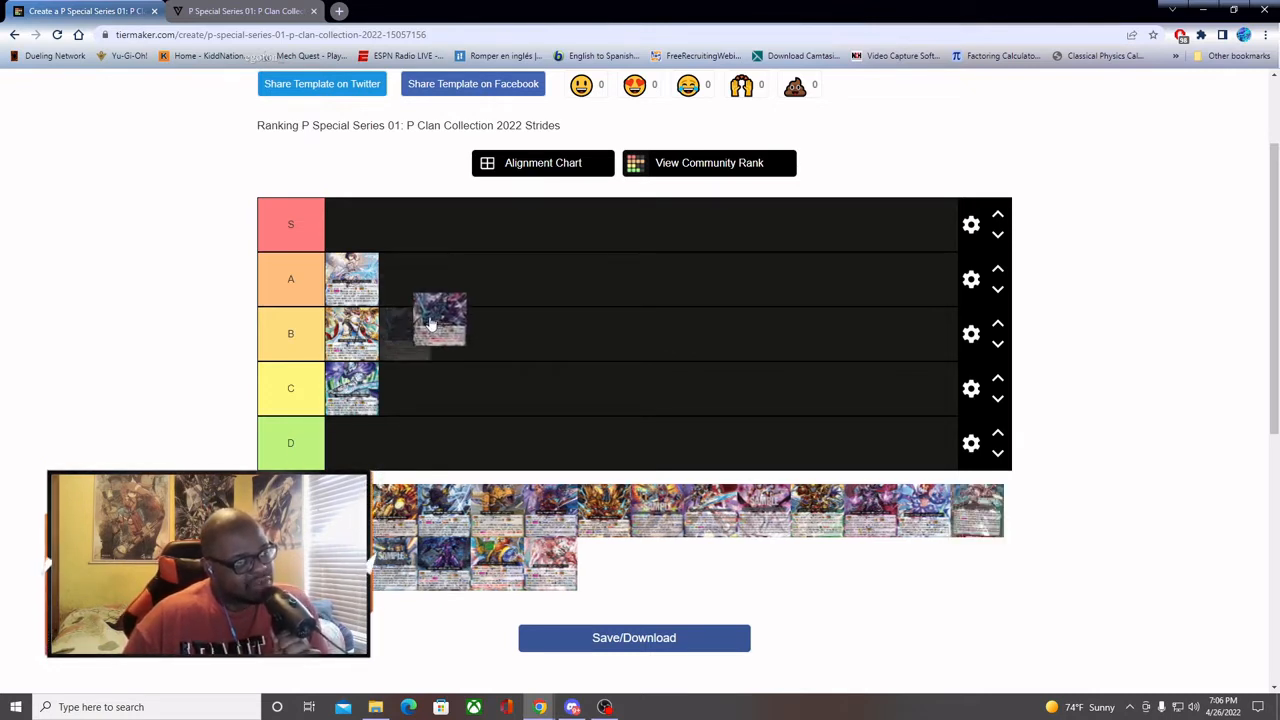
# Step: Place another stride card into the B tier beside the one already there
pyautogui.moveTo(440, 324); pyautogui.dragTo(404, 332)
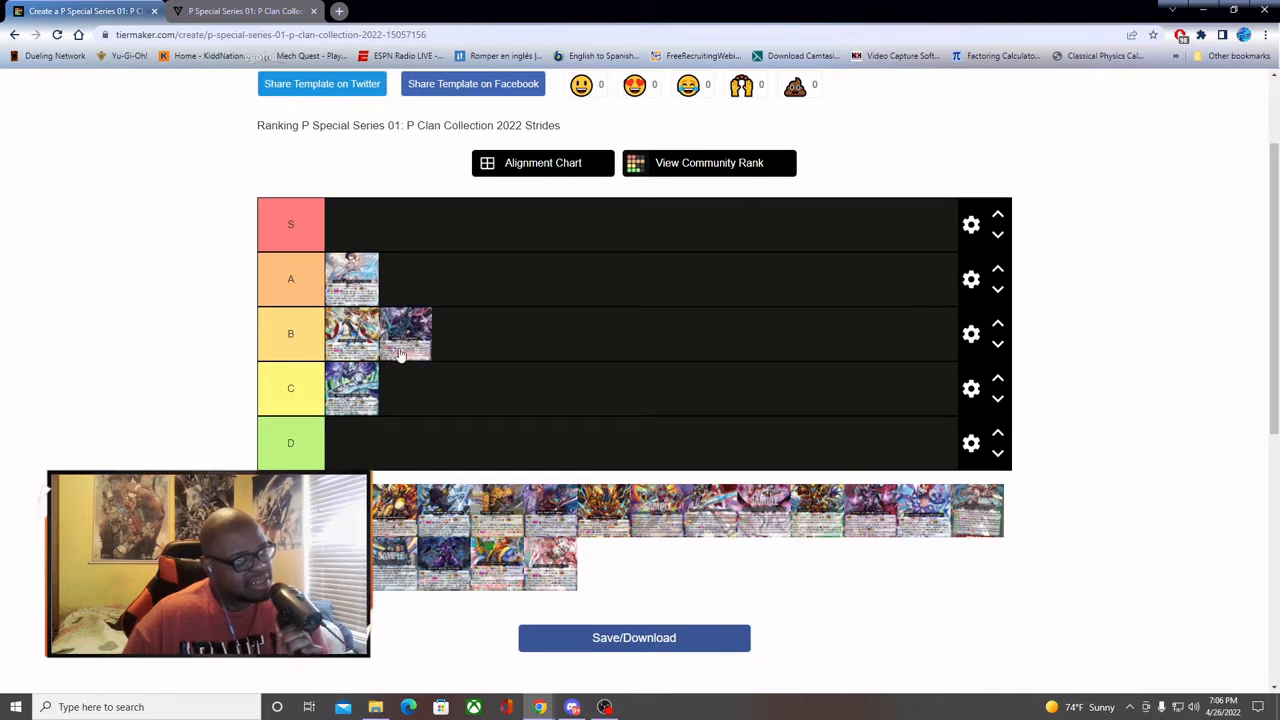
pyautogui.moveTo(408, 348)
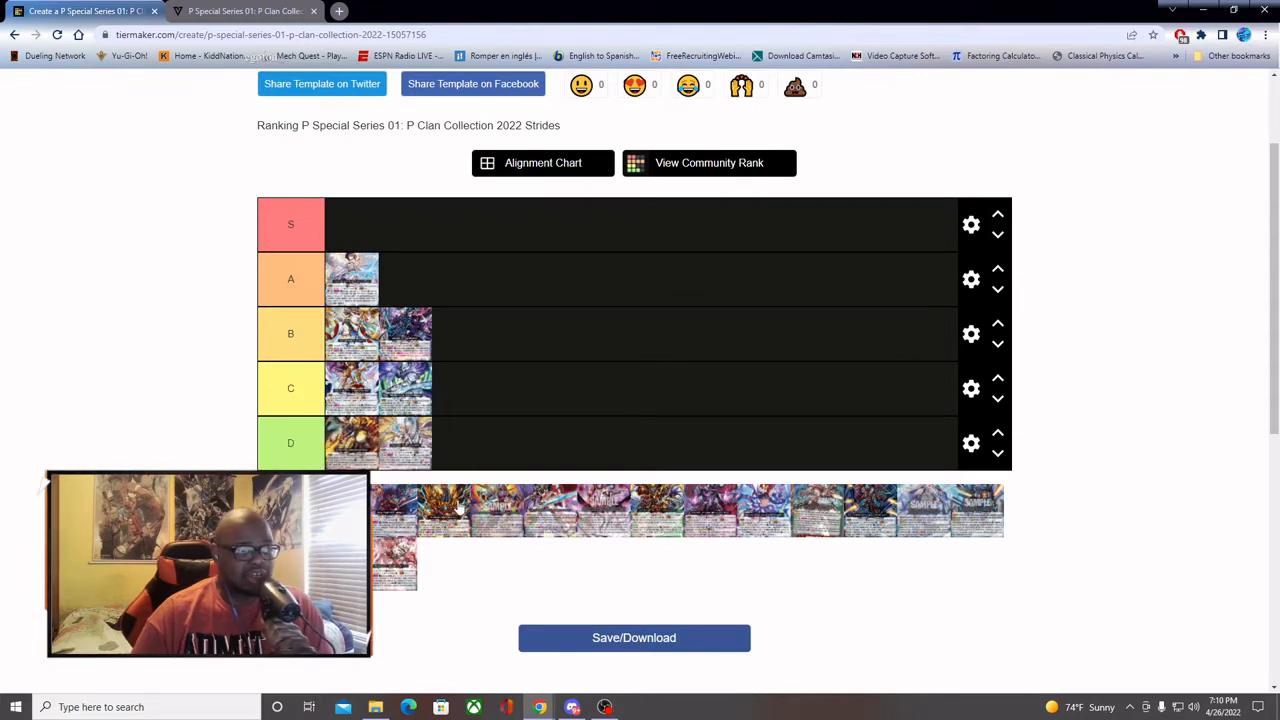
pyautogui.moveTo(184, 438)
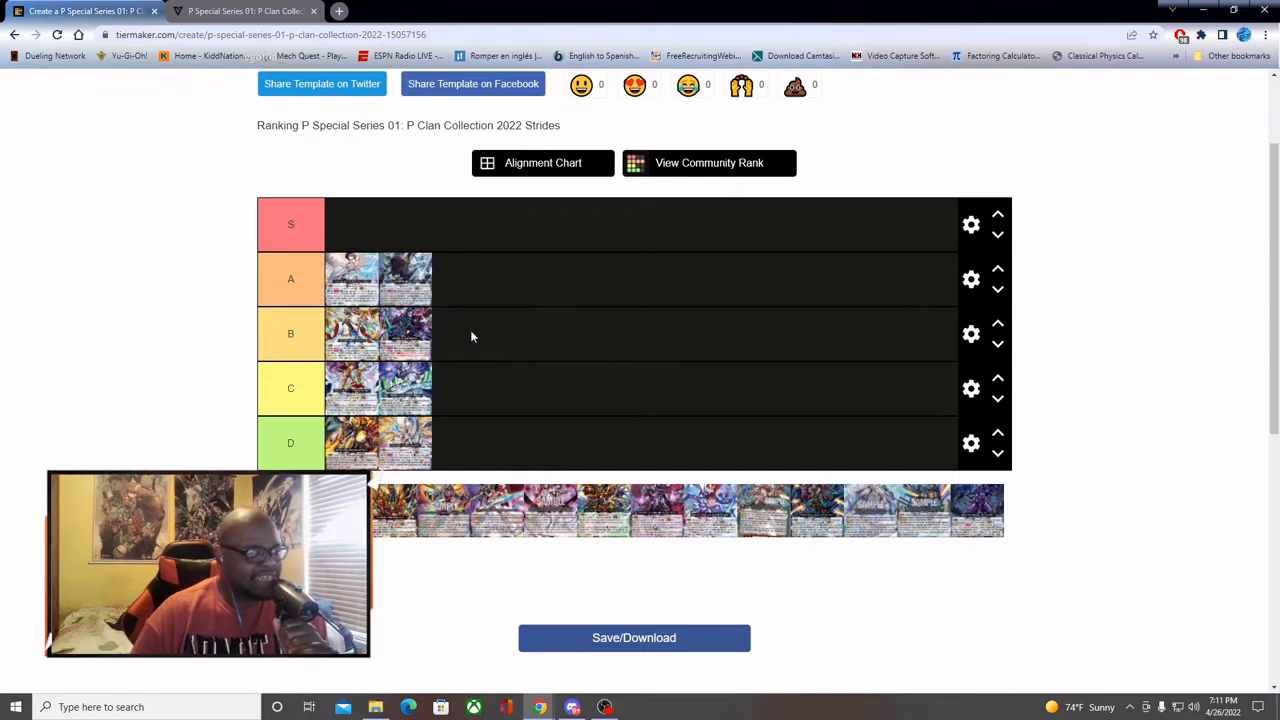
# Step: Shuffle cards between the A and B rows, leaving tier B with four cards and A with one
pyautogui.moveTo(404, 278); pyautogui.dragTo(484, 332)
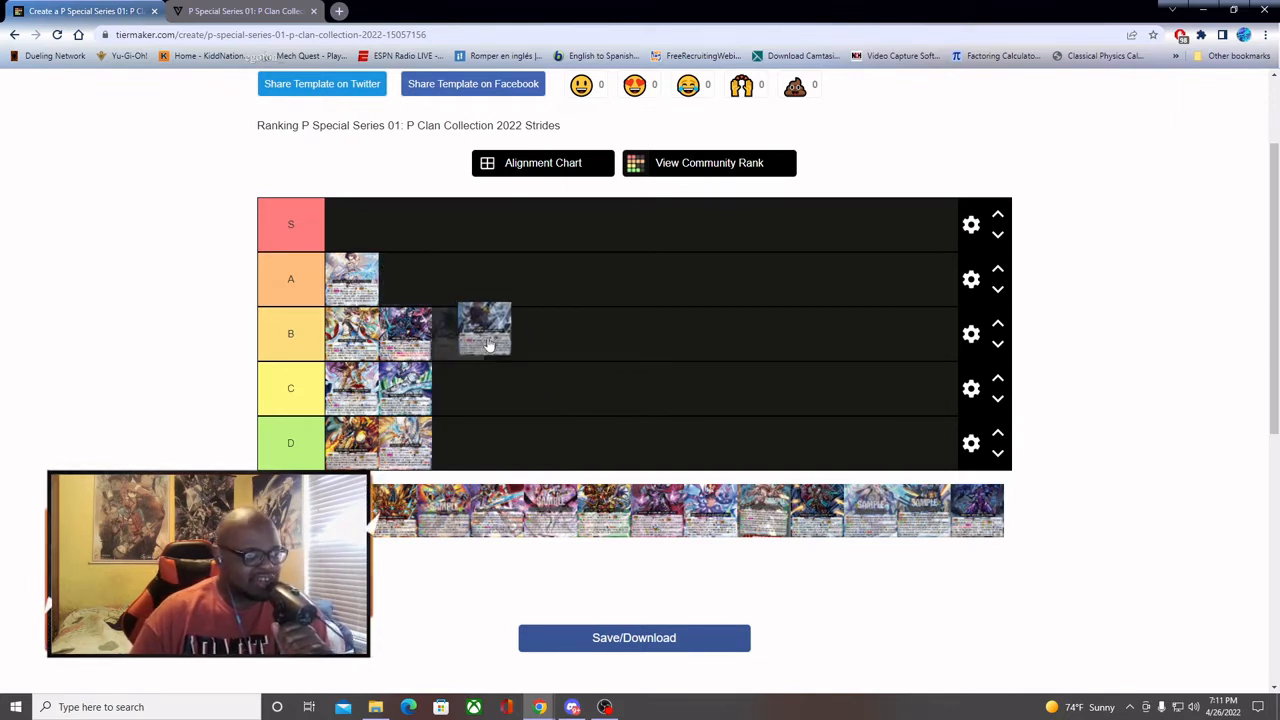
pyautogui.moveTo(484, 330); pyautogui.dragTo(384, 278)
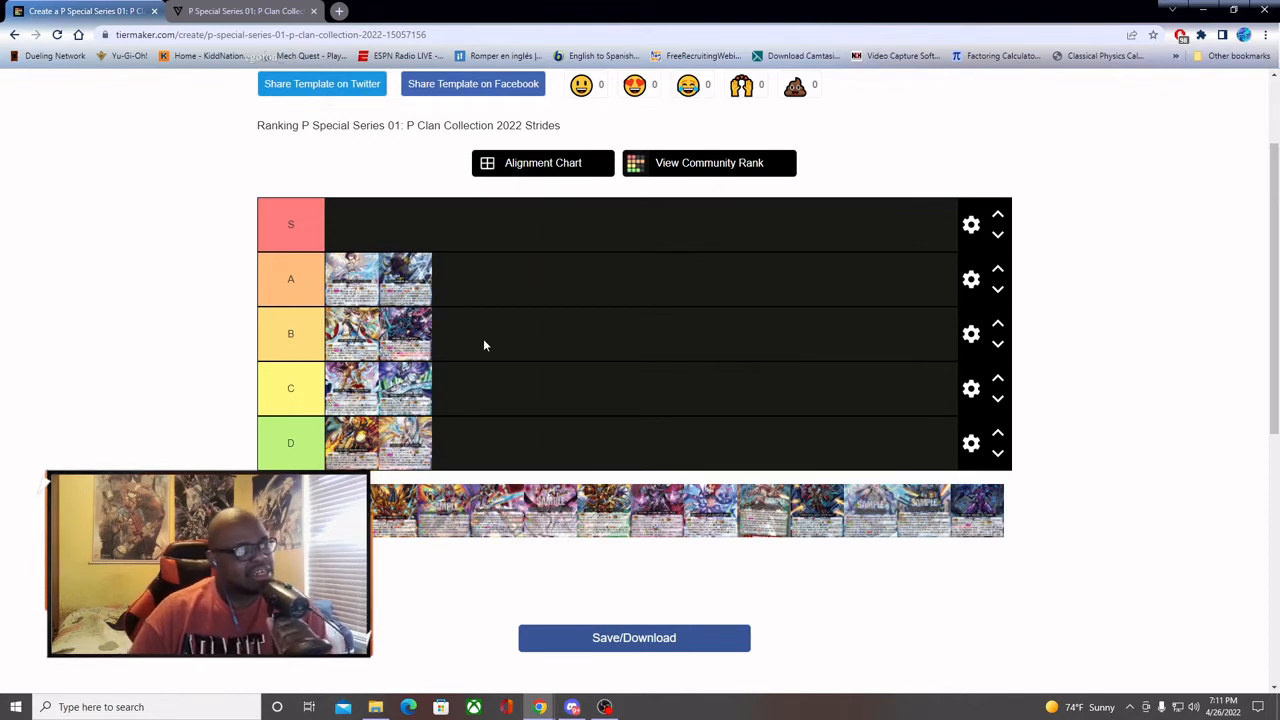
pyautogui.moveTo(396, 290)
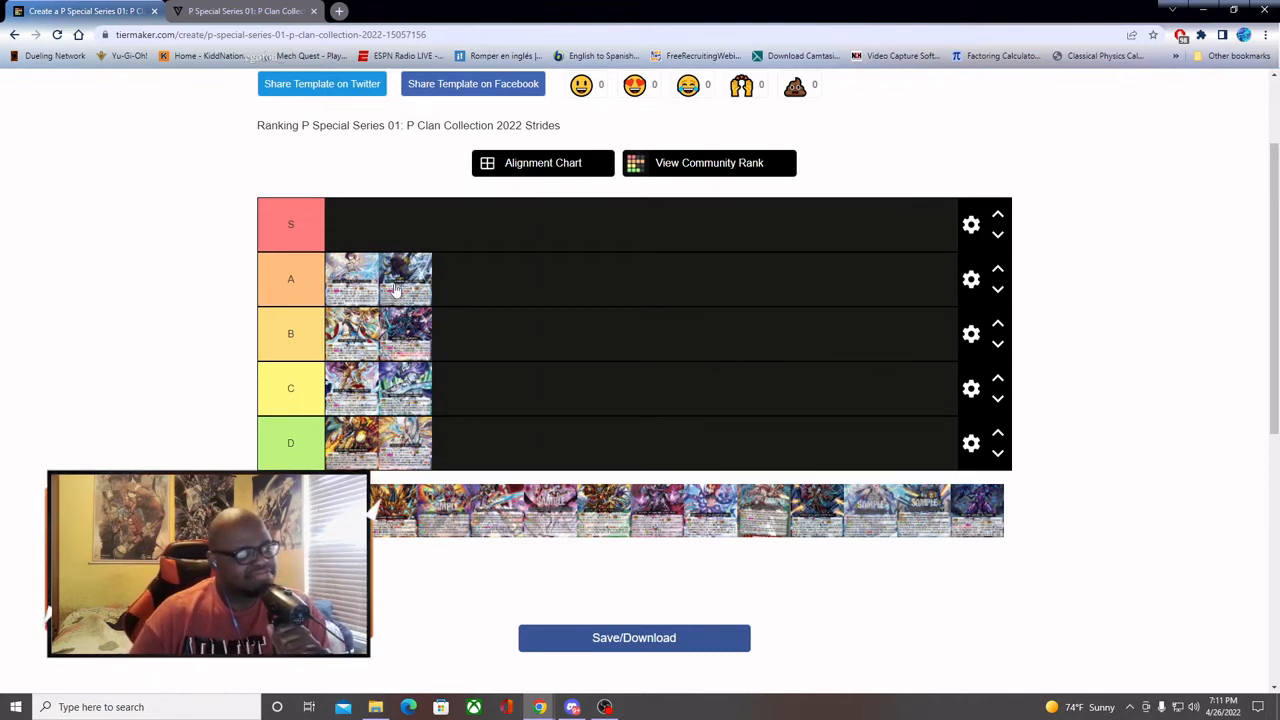
pyautogui.moveTo(404, 278); pyautogui.dragTo(444, 300)
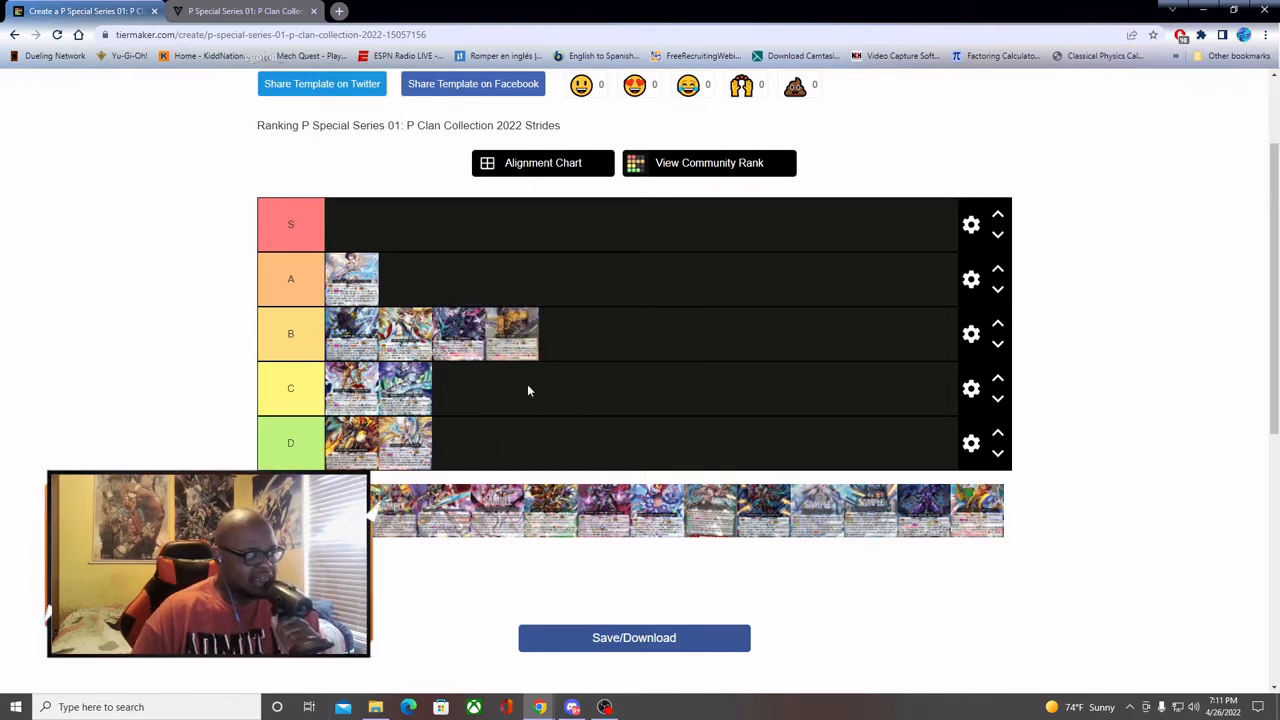
pyautogui.moveTo(524, 348)
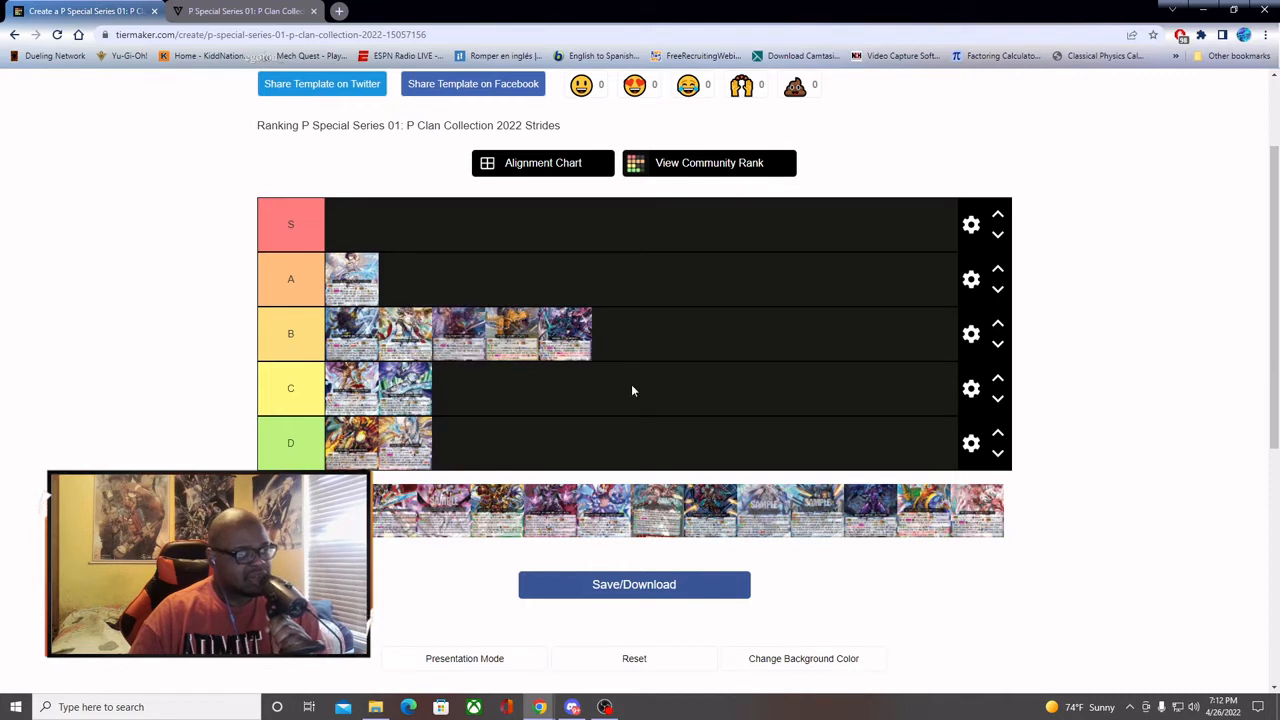
pyautogui.moveTo(612, 396)
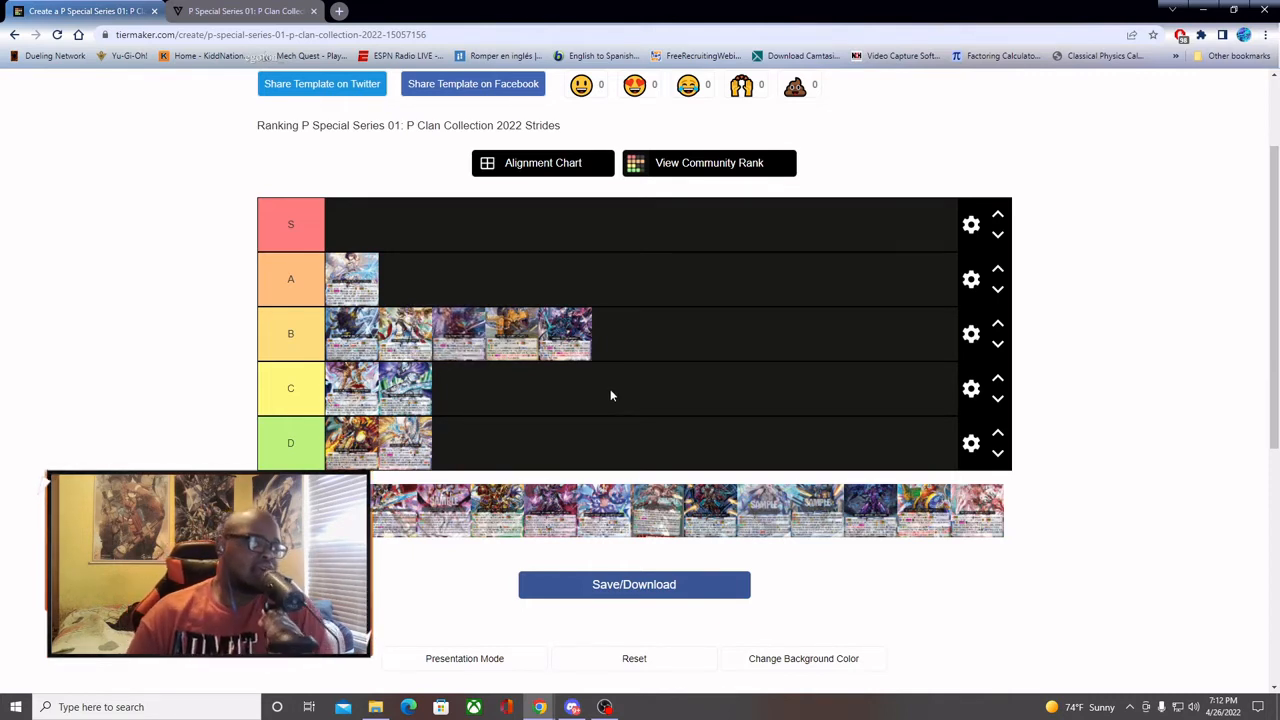
pyautogui.moveTo(1082, 506)
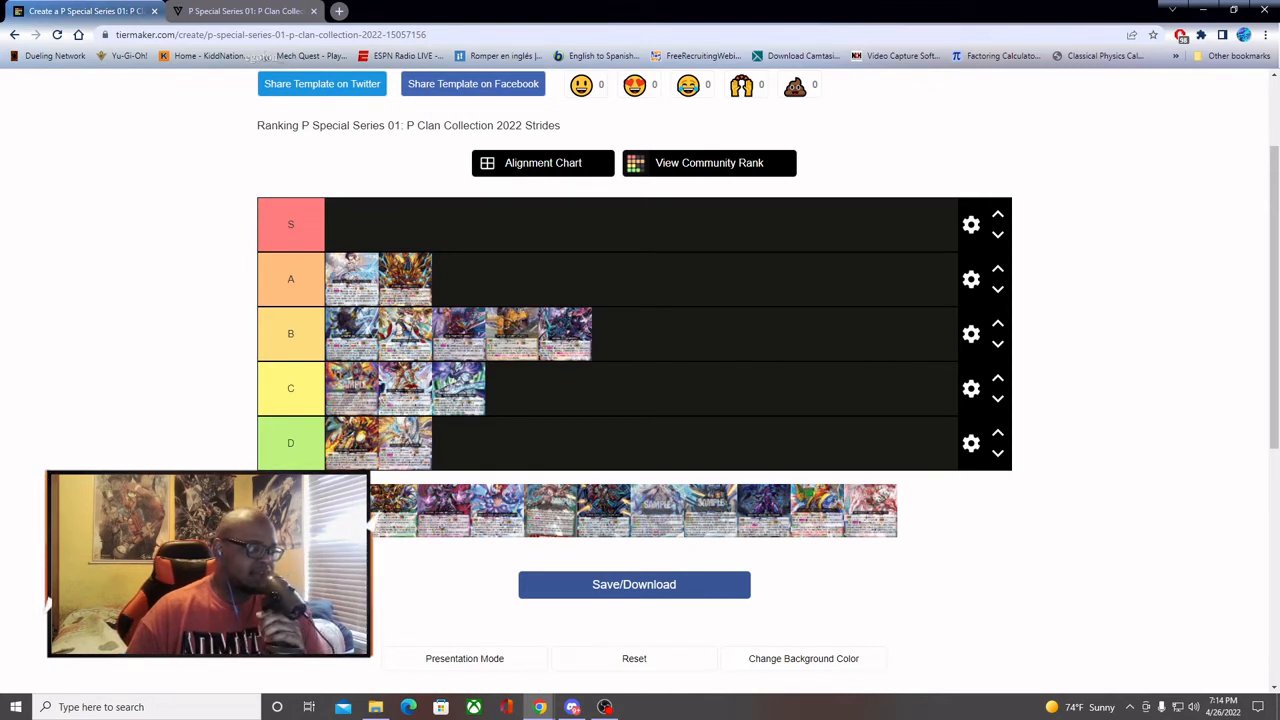
# Step: Rank a sixth stride card at the end of the B tier row
pyautogui.moveTo(876, 510); pyautogui.dragTo(732, 332)
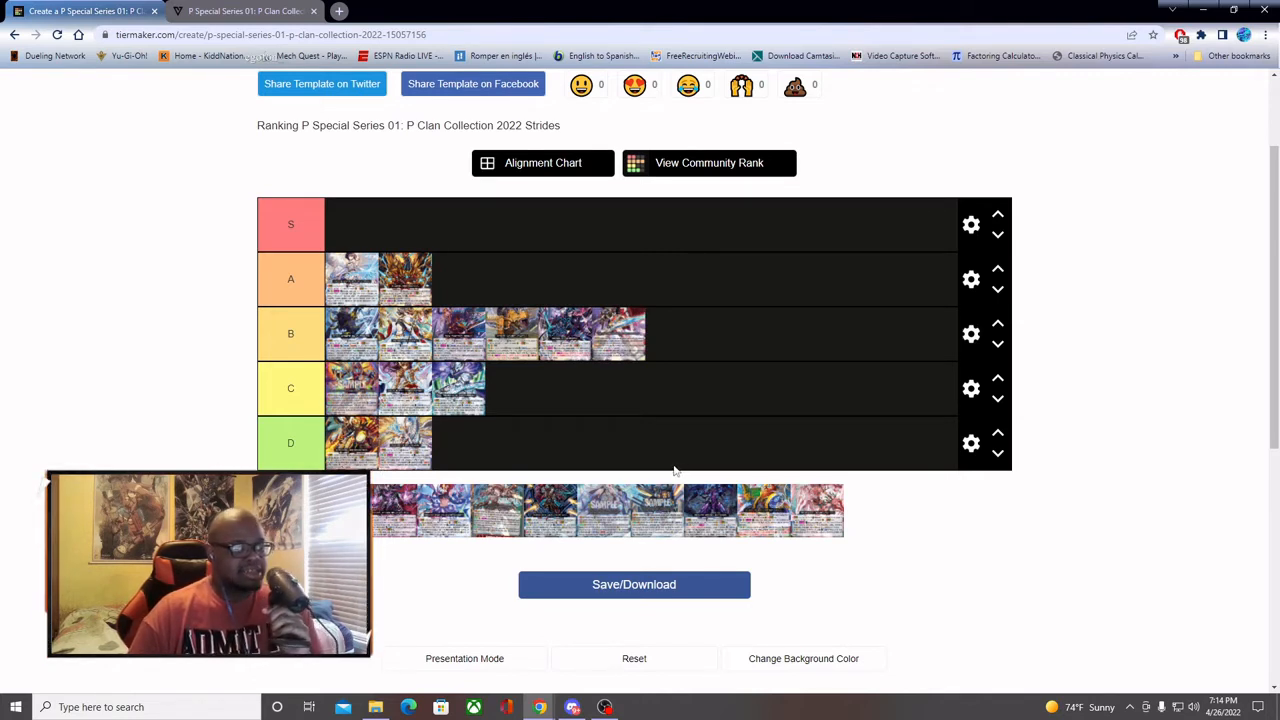
pyautogui.moveTo(312, 370)
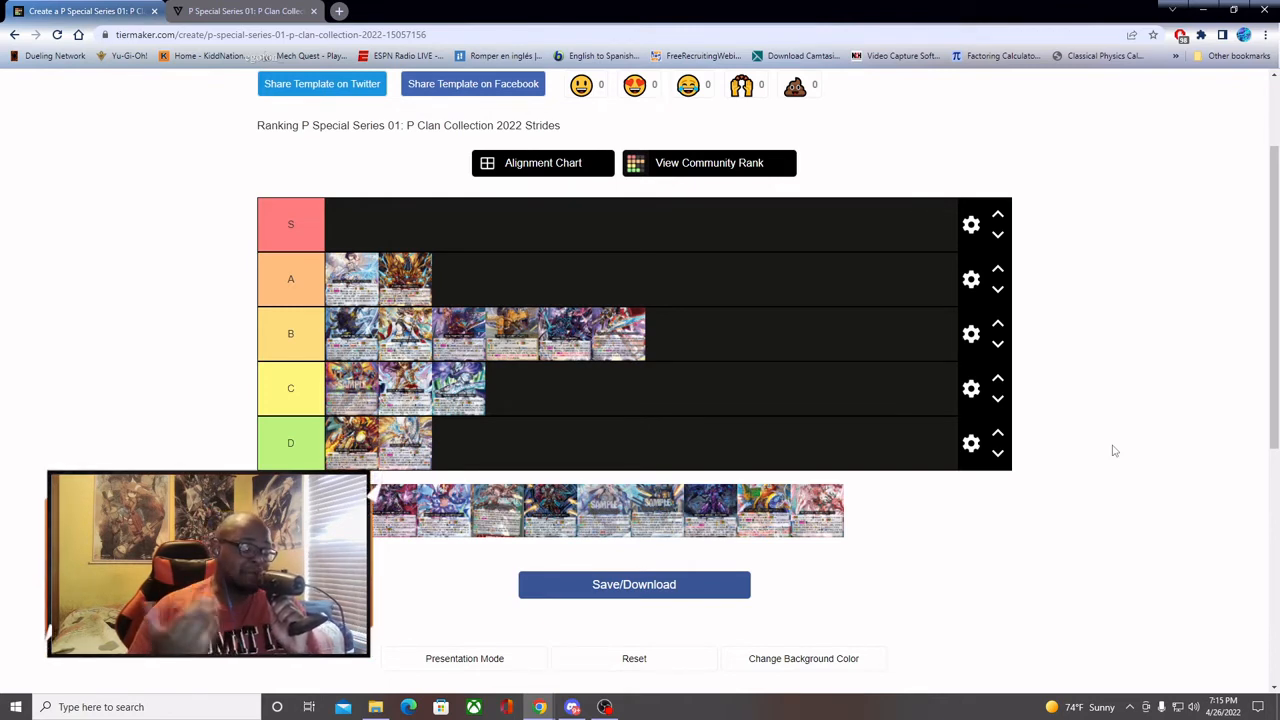
pyautogui.moveTo(850, 486)
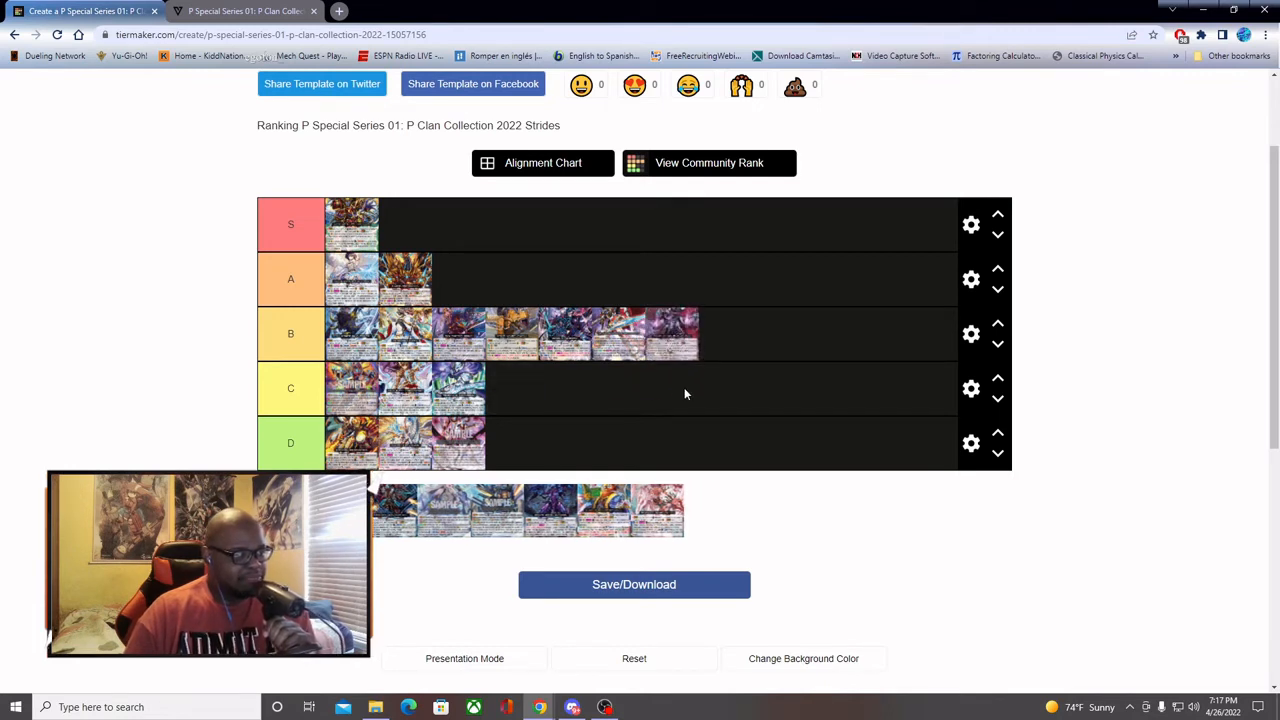
pyautogui.moveTo(672, 396)
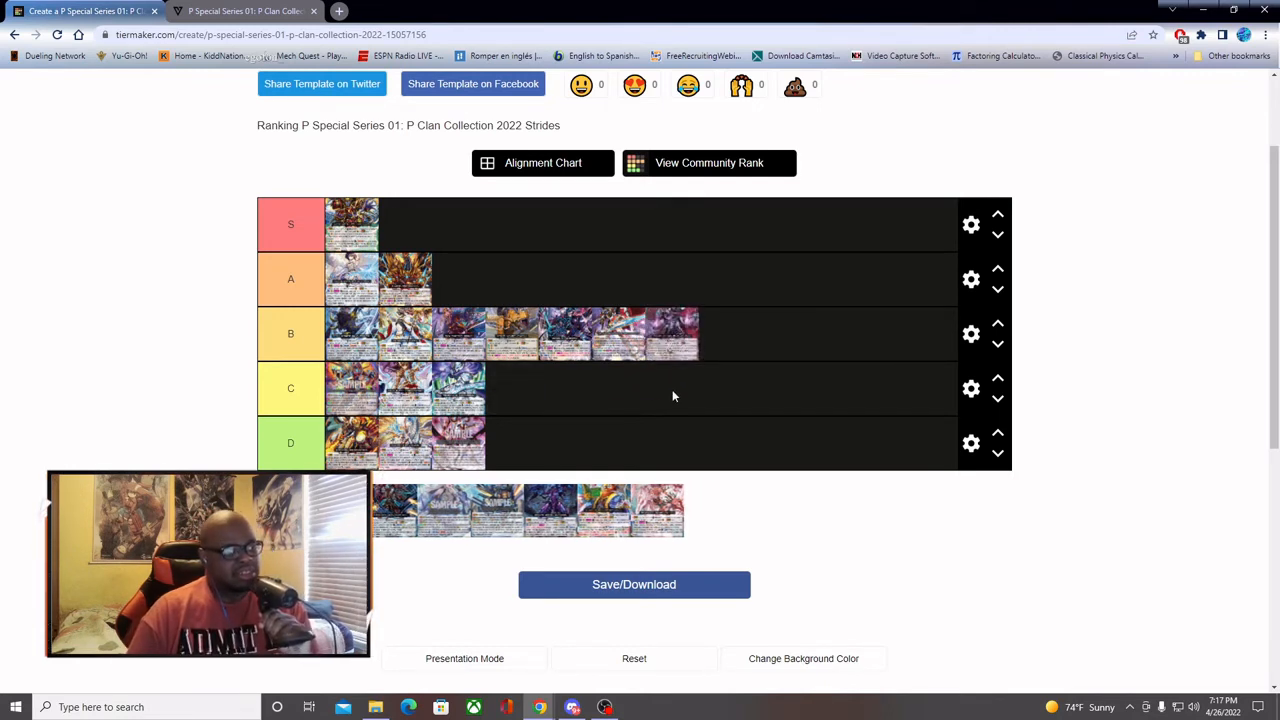
pyautogui.moveTo(684, 328)
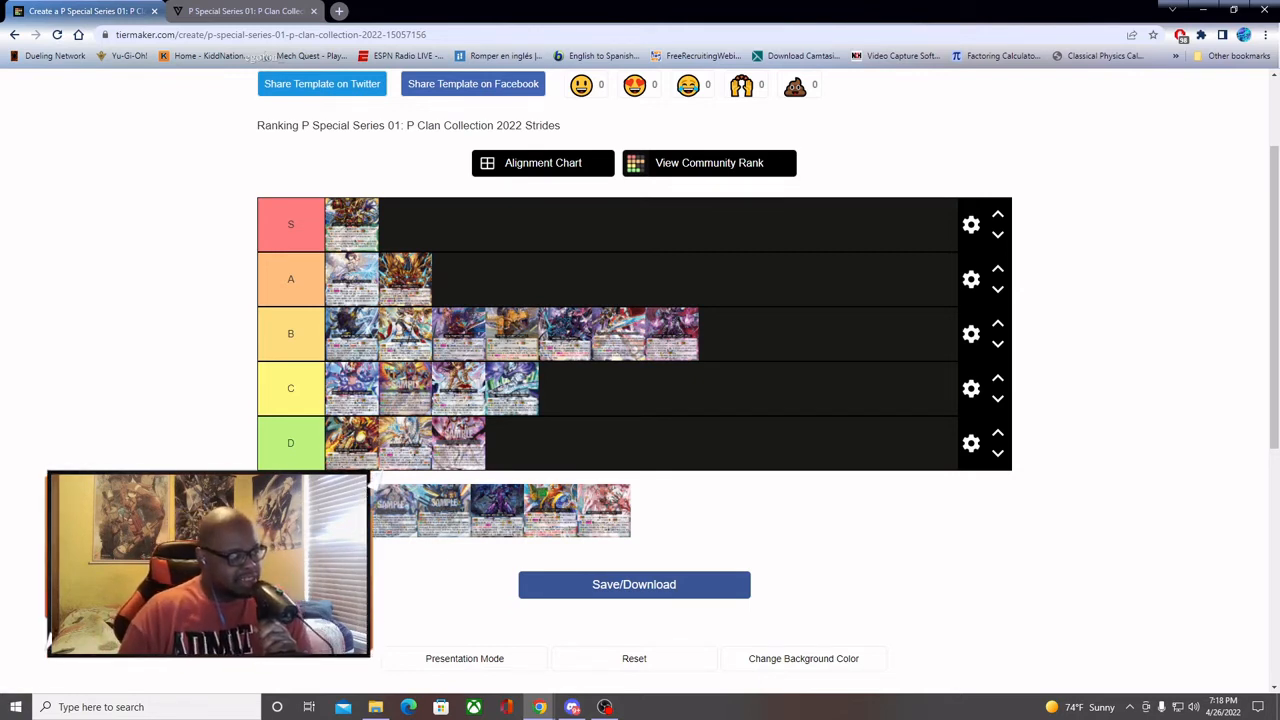
# Step: Rank an unranked stride card into tier B, bringing it to eight cards
pyautogui.moveTo(576, 510); pyautogui.dragTo(684, 332)
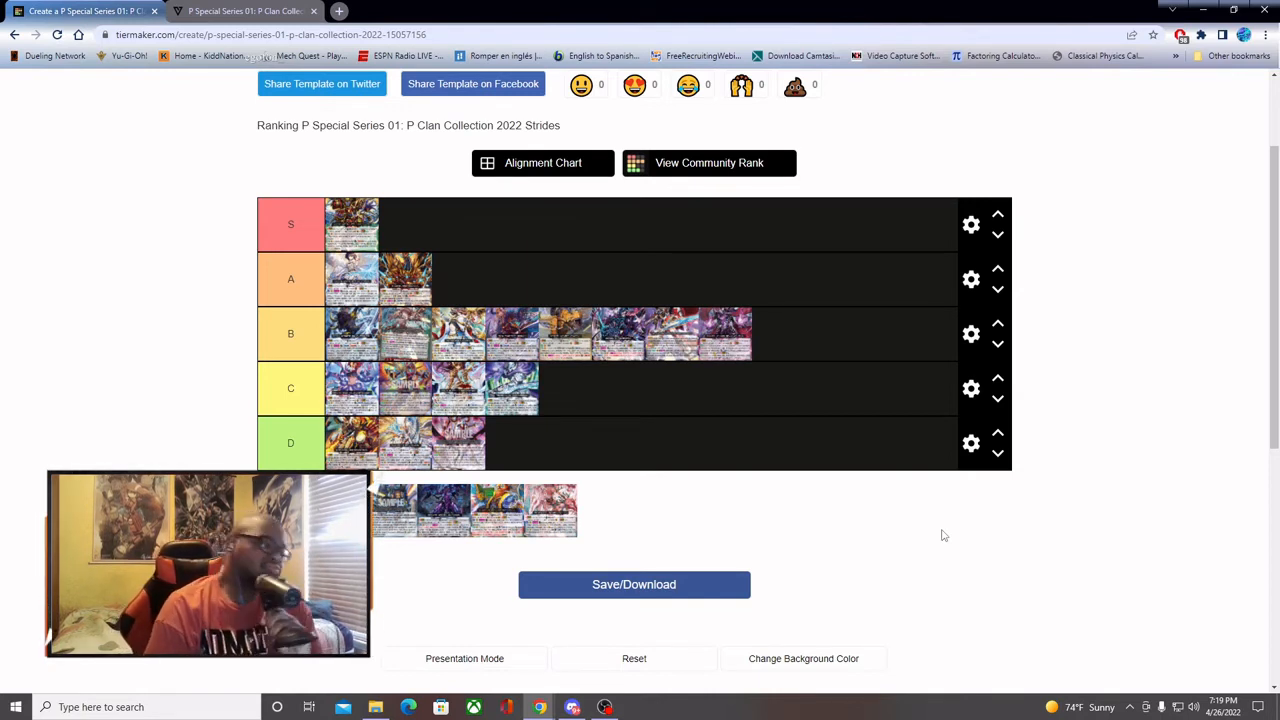
pyautogui.moveTo(414, 462)
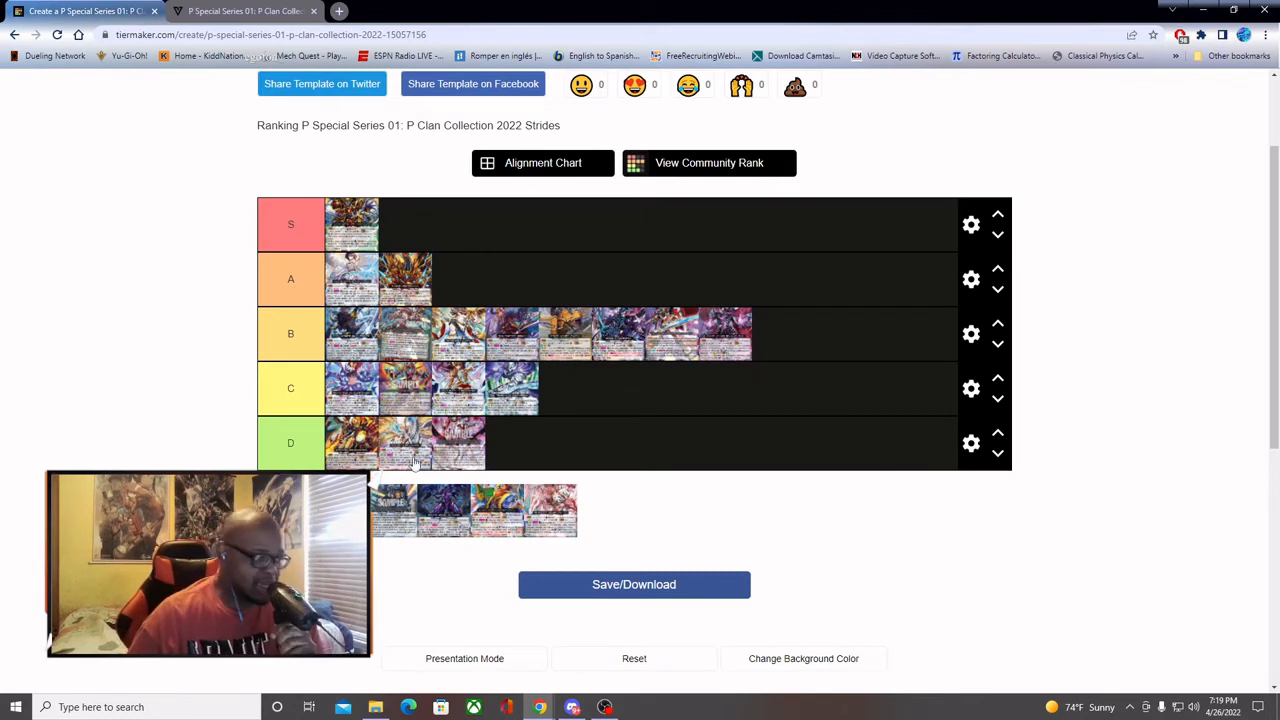
pyautogui.moveTo(490, 462)
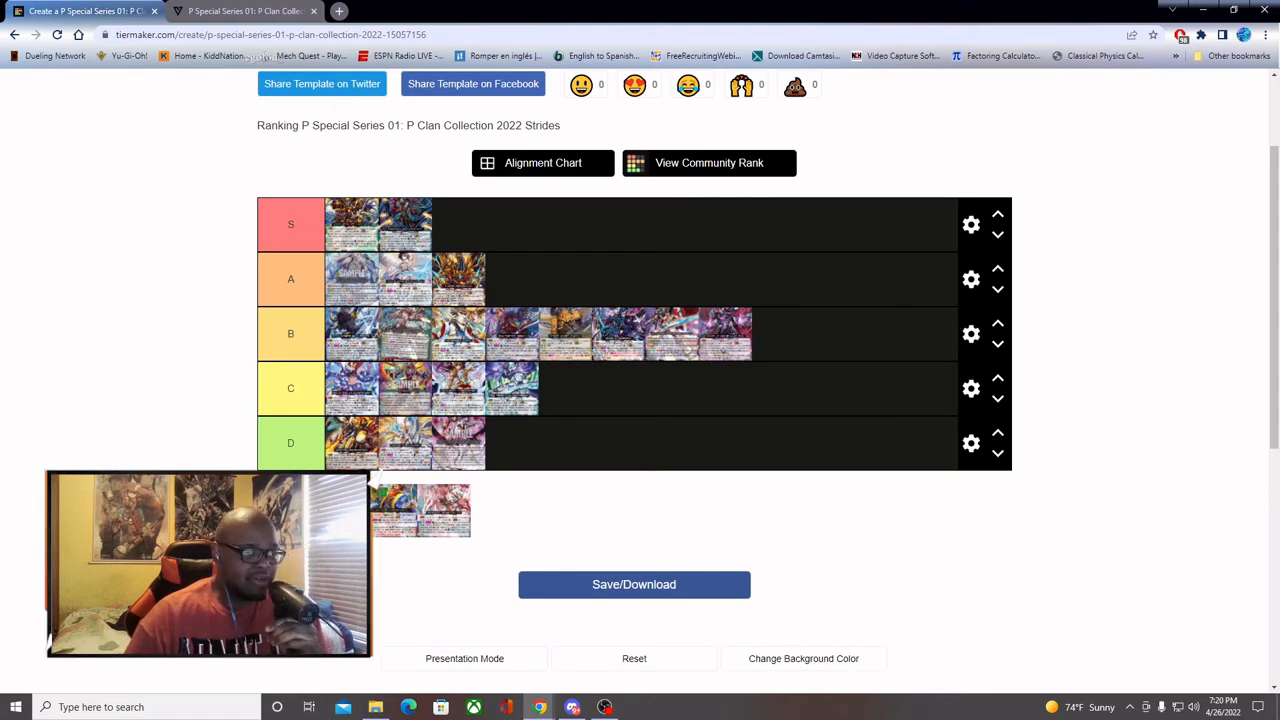
# Step: Rank another stride card into tier B, making it ten cards
pyautogui.moveTo(420, 510); pyautogui.dragTo(664, 336)
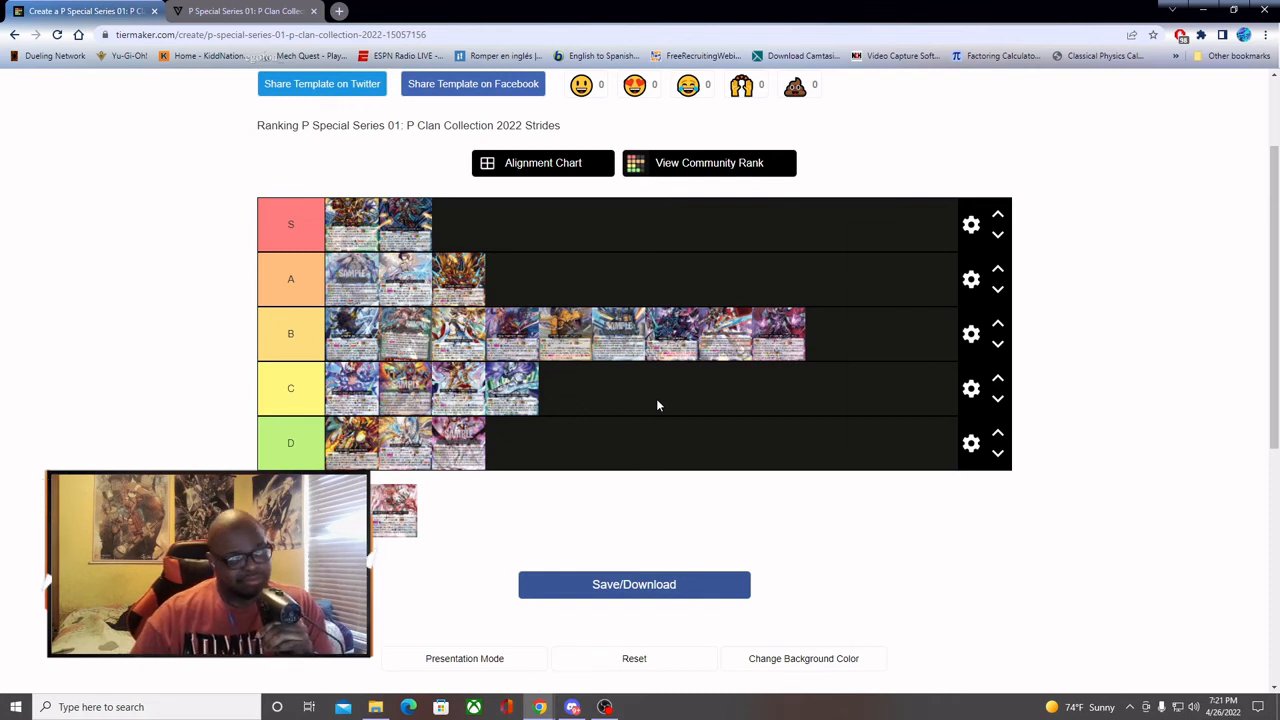
pyautogui.moveTo(236, 678)
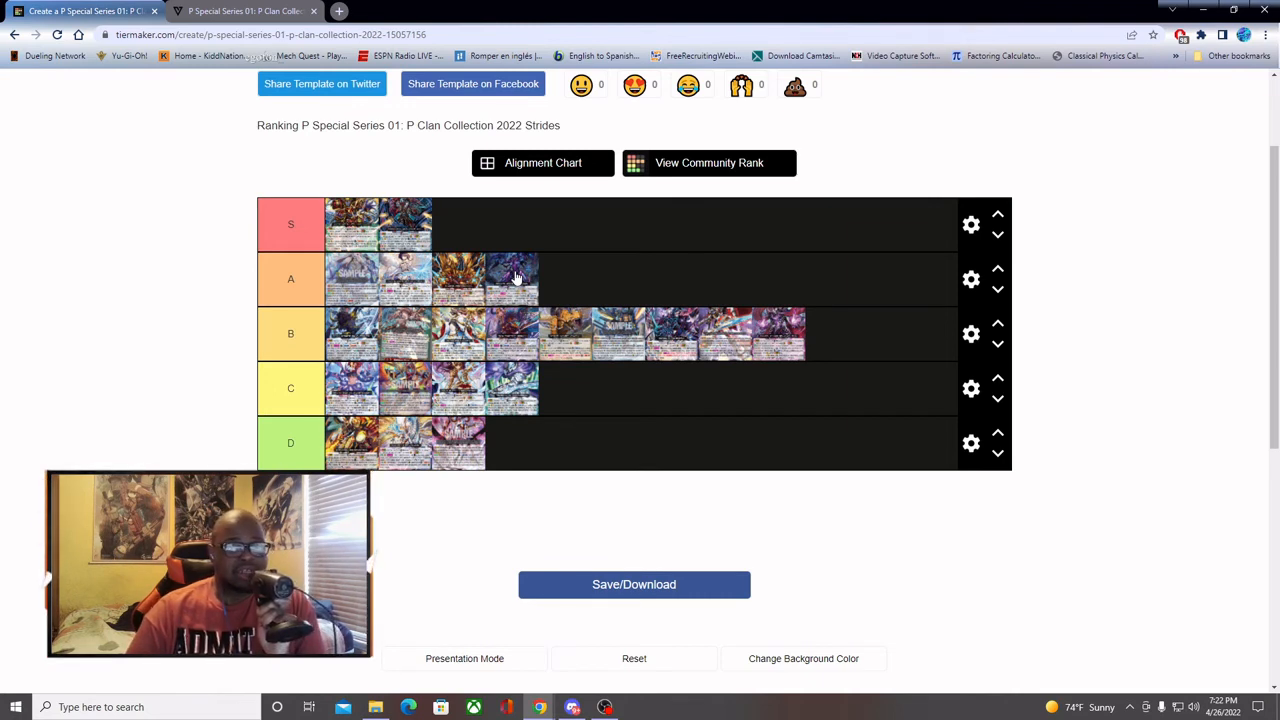
pyautogui.moveTo(432, 488)
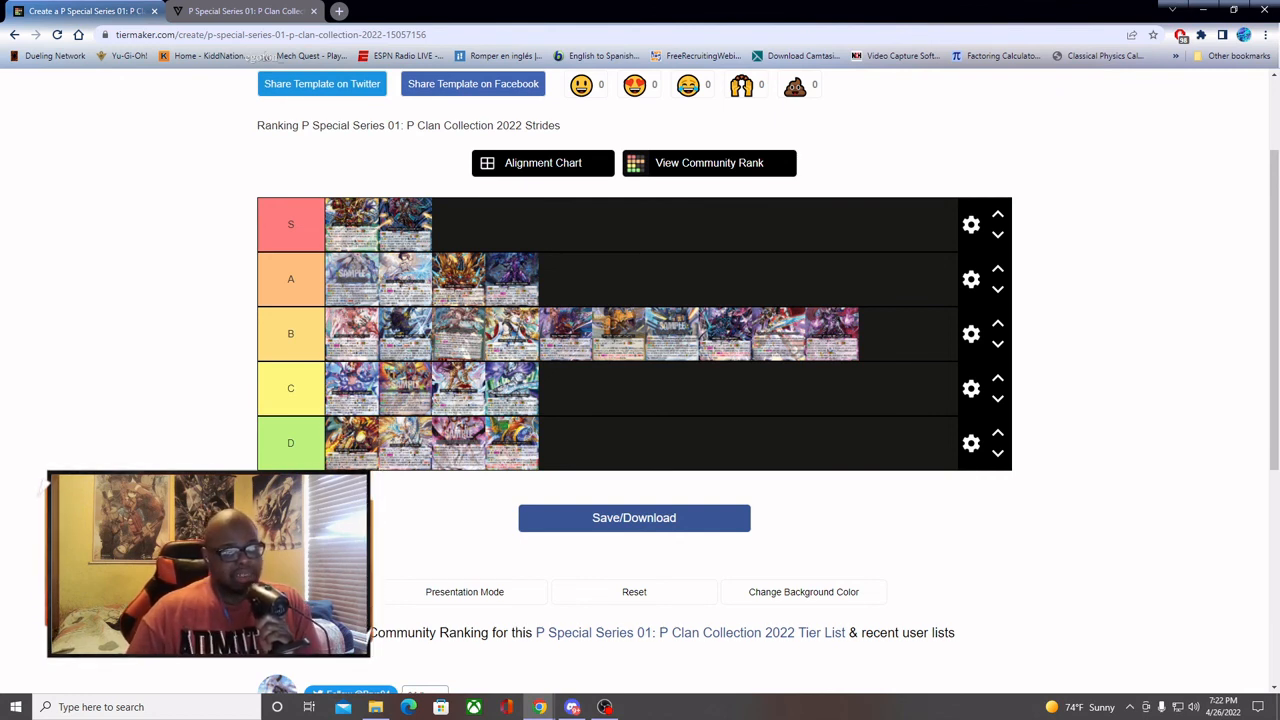
pyautogui.moveTo(392, 528)
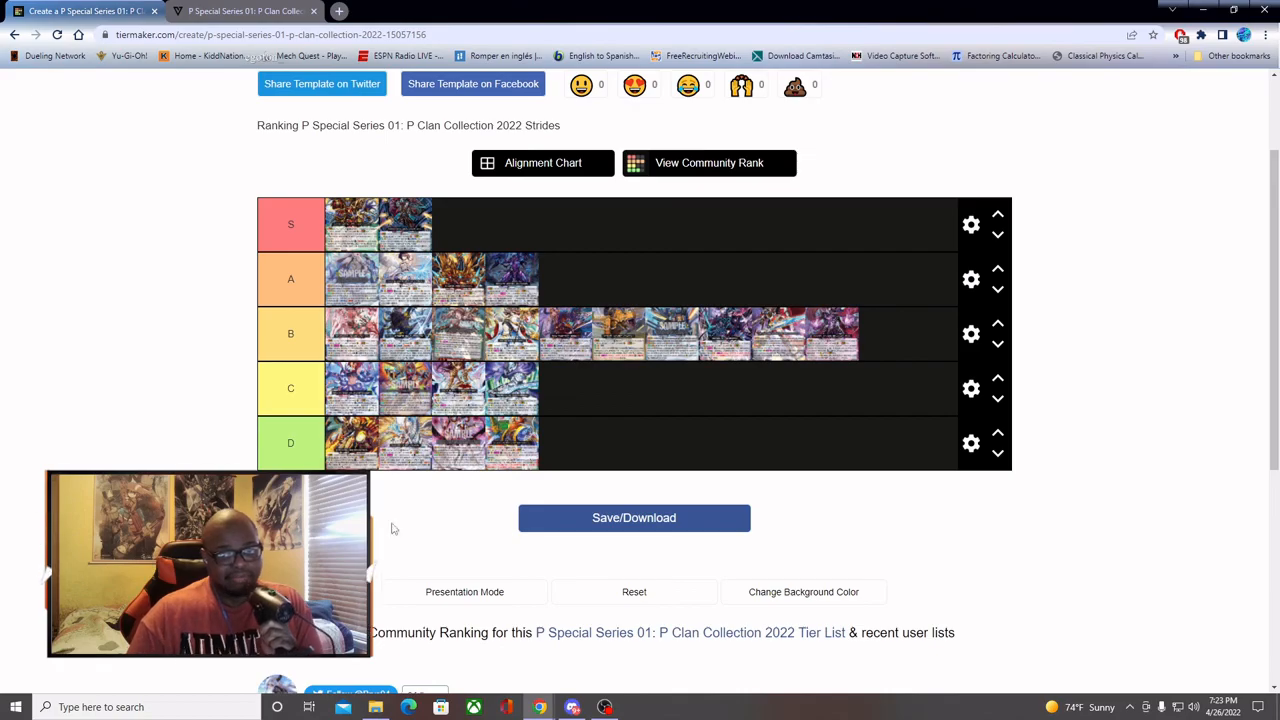